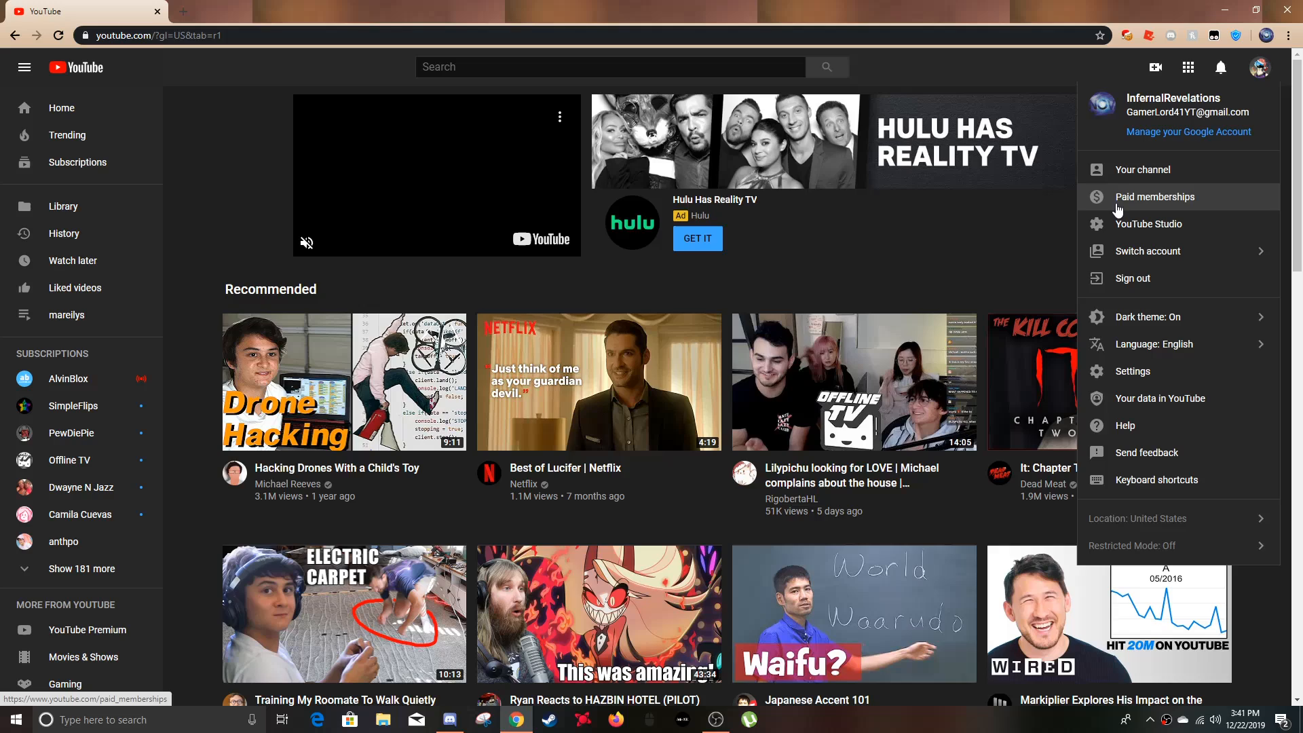
# Step: Go to your own YouTube channel page via 'Your channel' in the account menu
pyautogui.click(1143, 169)
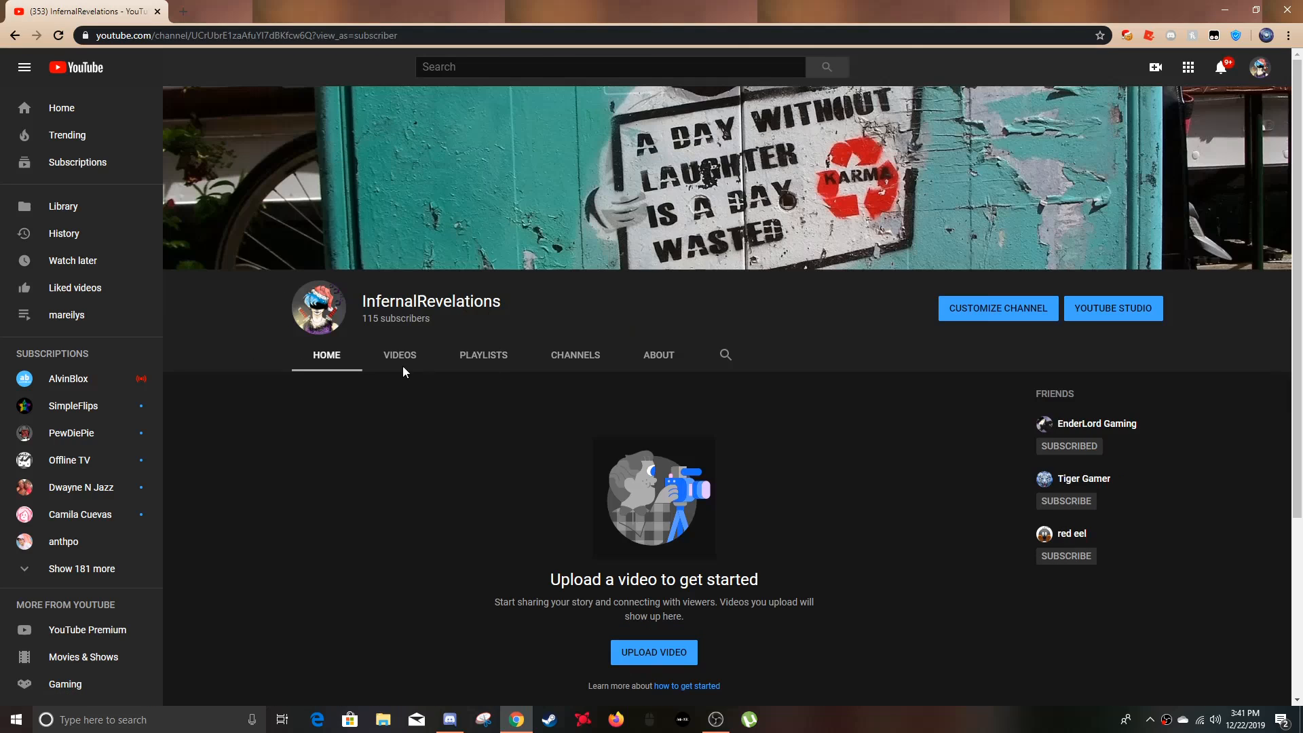
# Step: Switch from the empty channel page to the Roblox home tab and show its settings menu
pyautogui.scroll(-3)
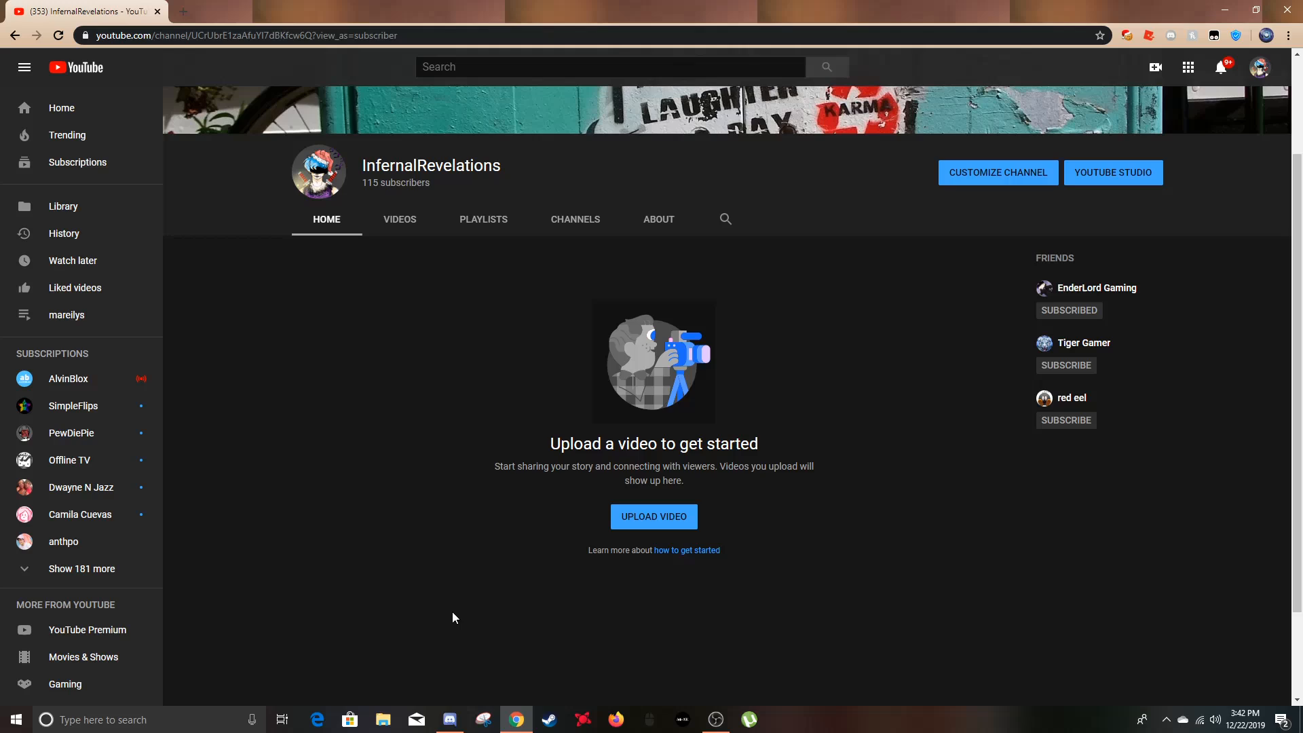
pyautogui.moveTo(660, 716)
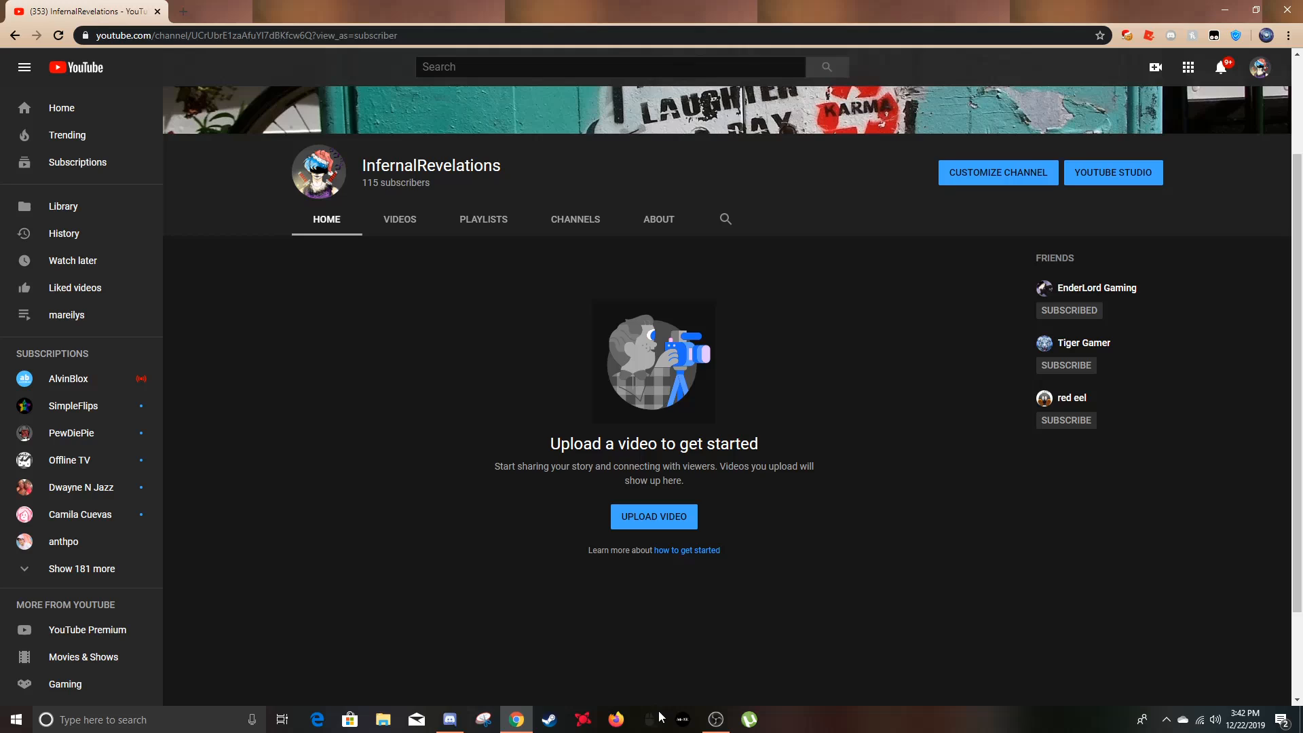
pyautogui.click(714, 720)
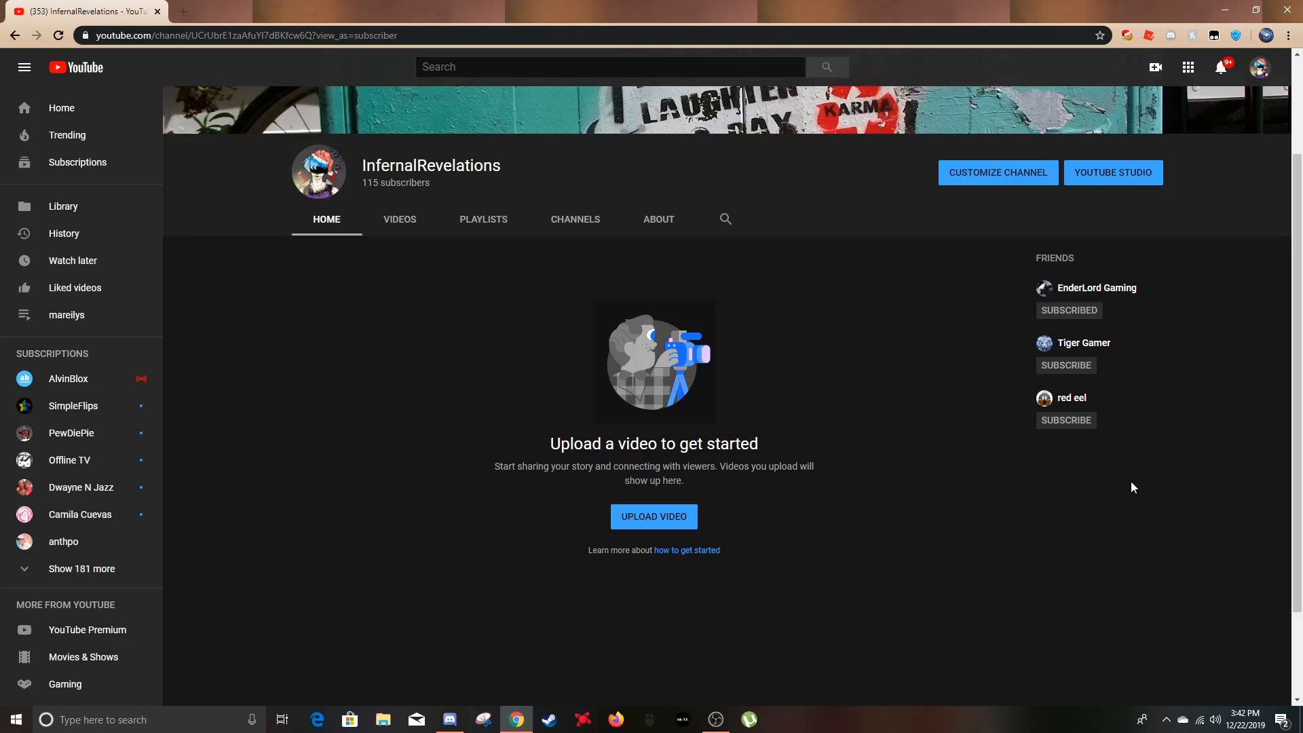
pyautogui.moveTo(172, 13)
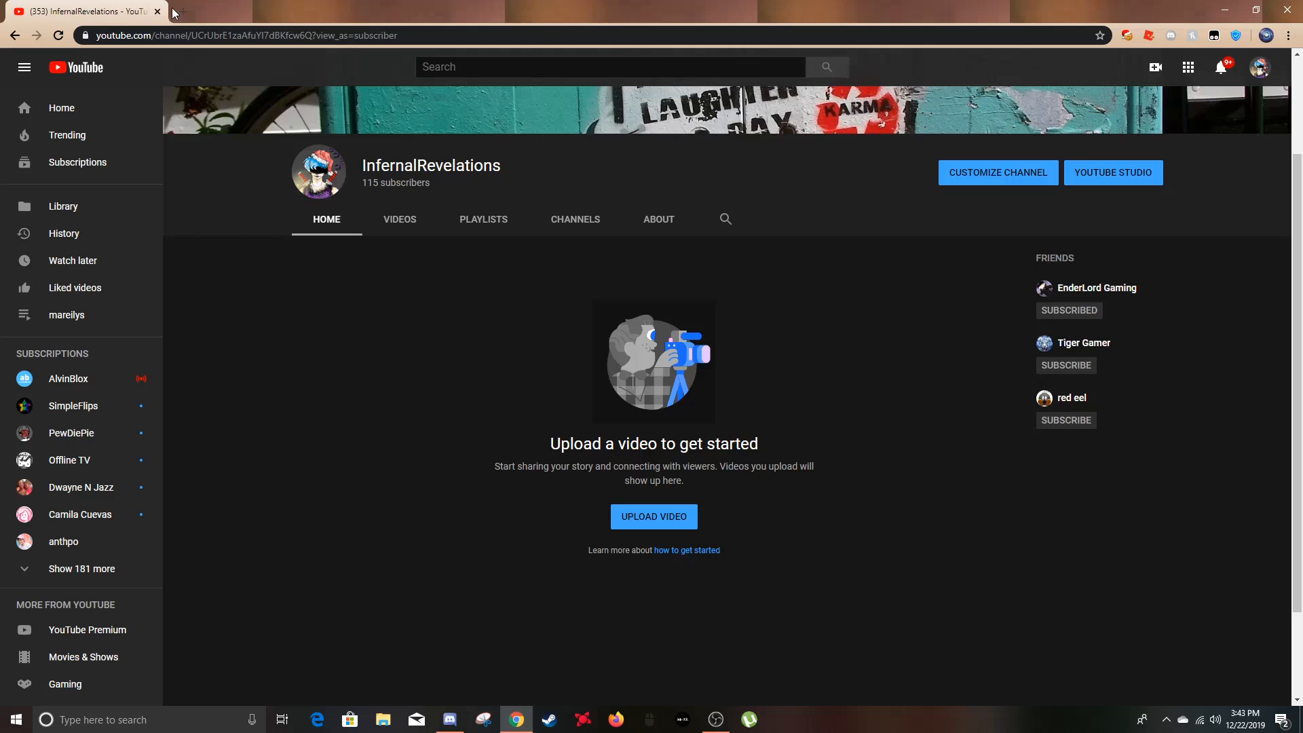
pyautogui.click(241, 12)
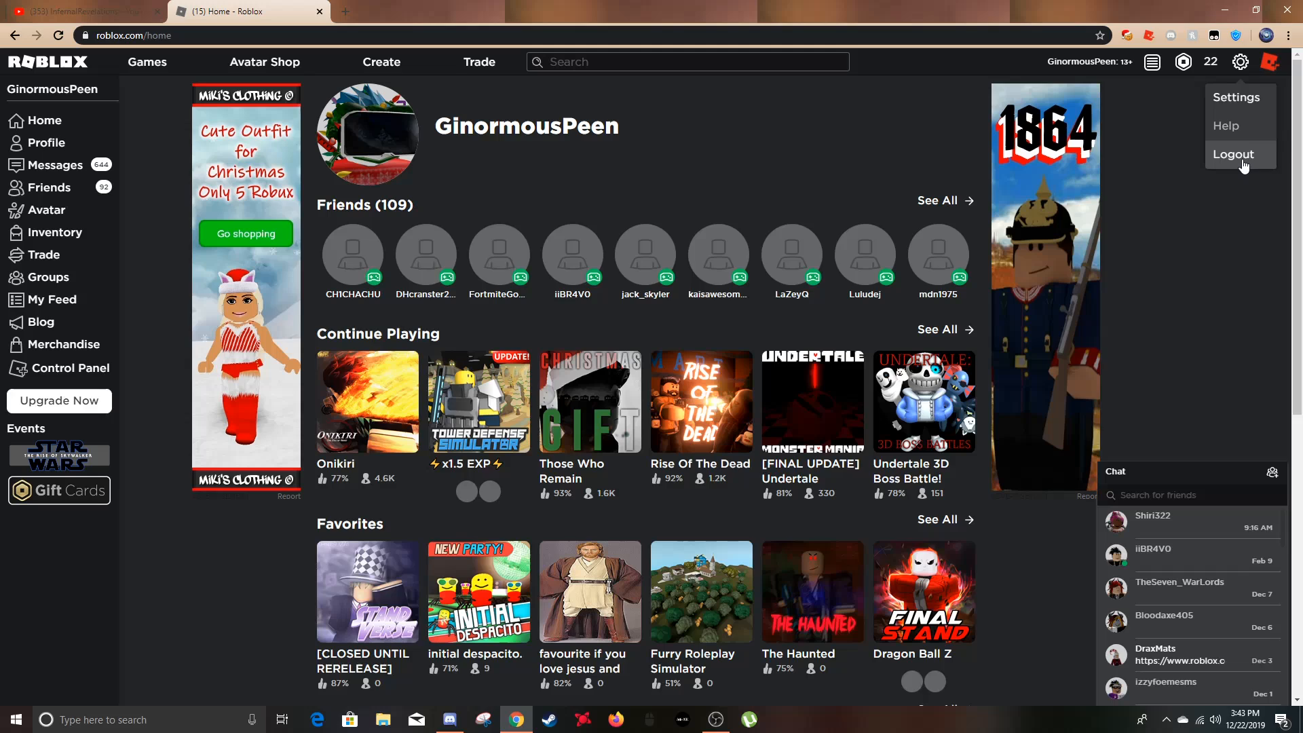